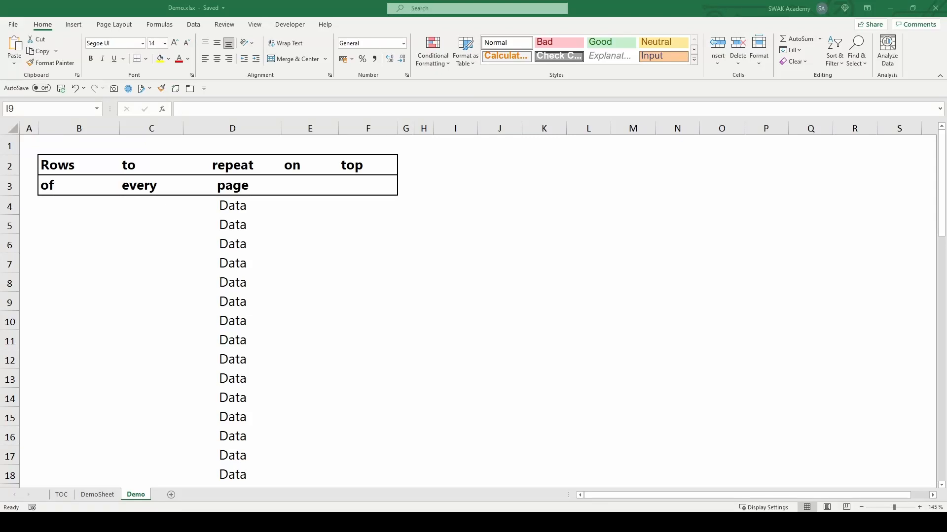
Select an empty cell beside the data and scroll through the Demo sheet
click(454, 302)
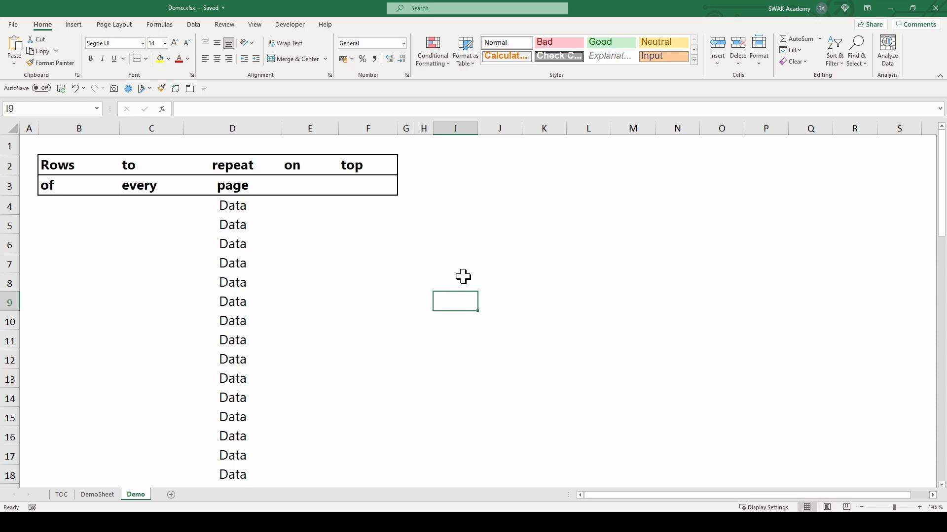
scroll(down, 3)
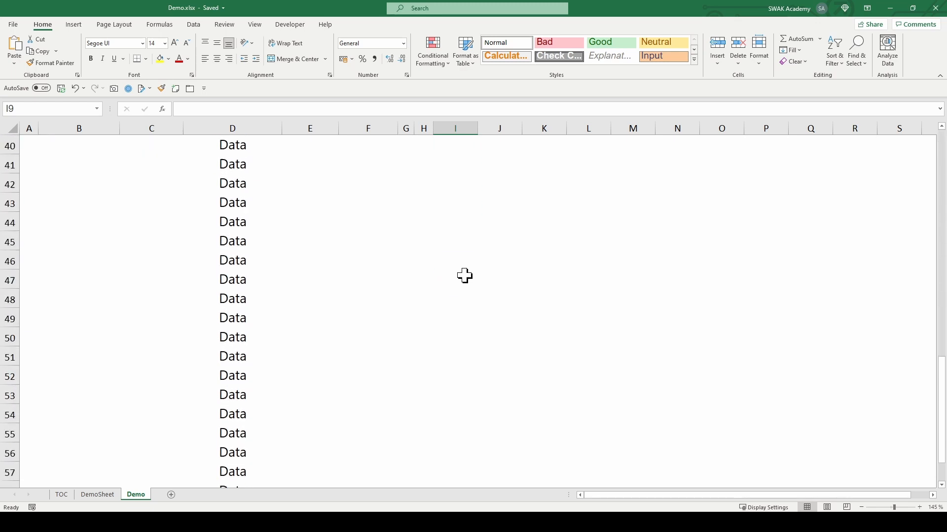
scroll(up, 3)
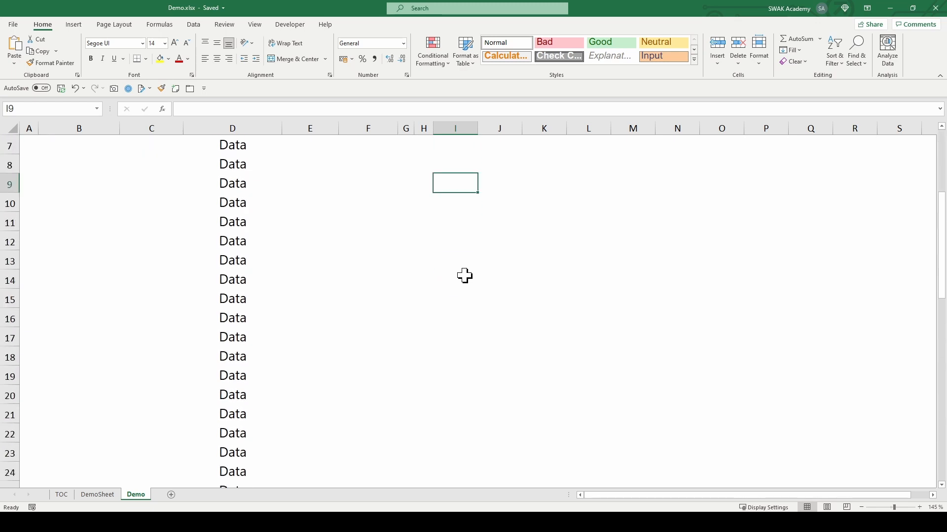
Preview both printed pages, then return to the sheet's Page Layout settings
key(ctrl+p)
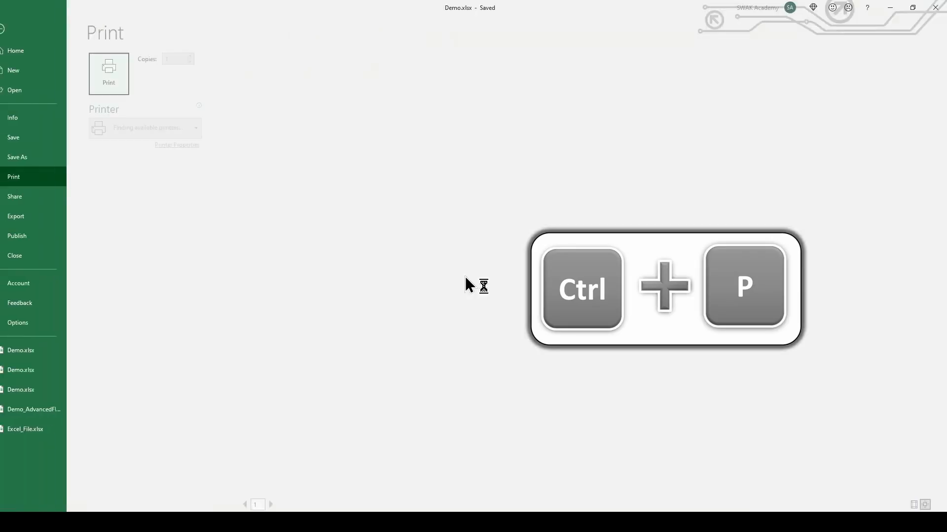
key(ctrl+p)
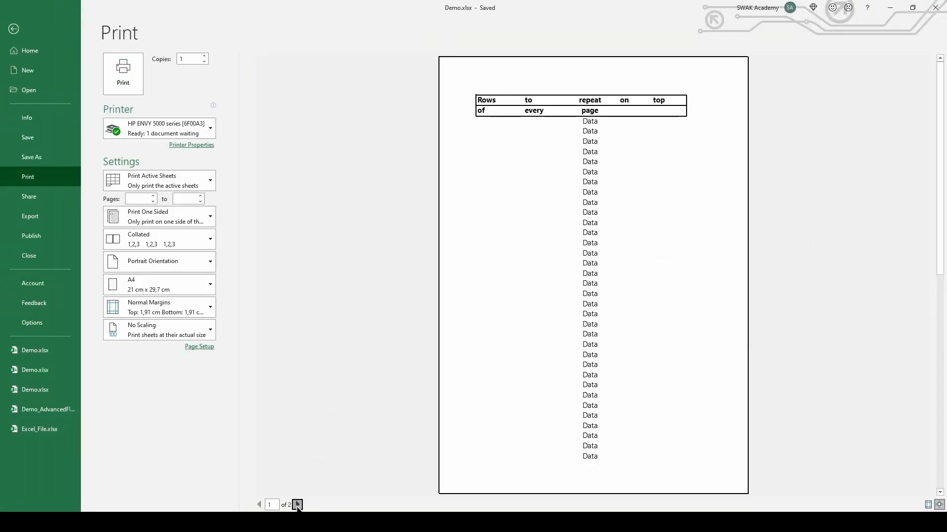
click(296, 505)
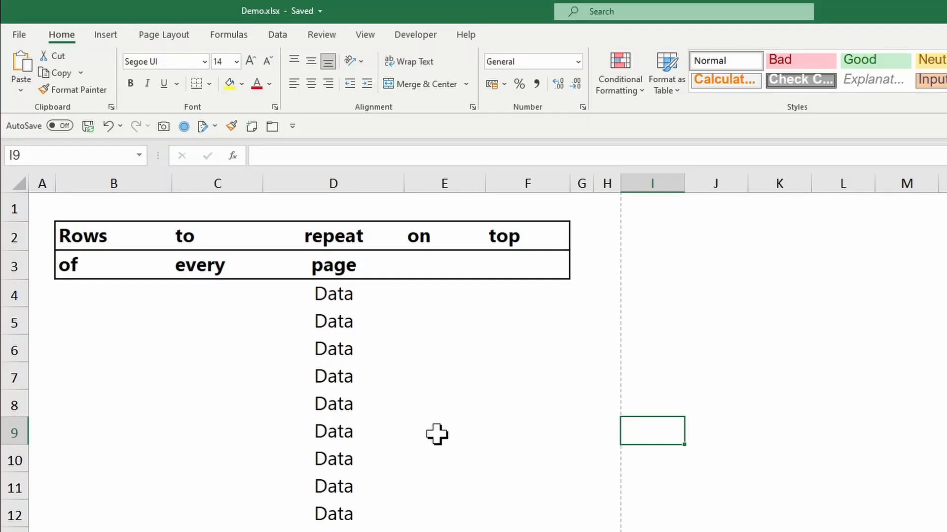
click(163, 35)
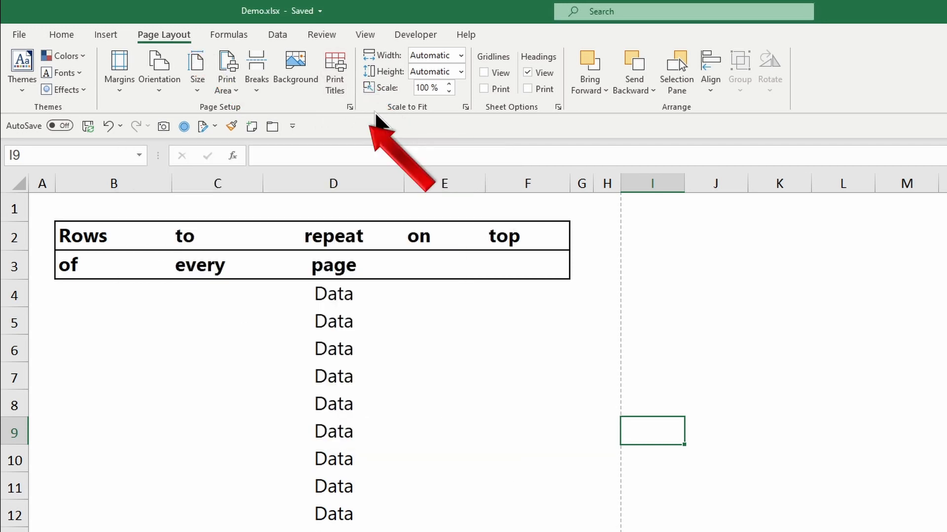
In Page Setup, set rows $2:$3 to repeat at the top of every page
click(349, 106)
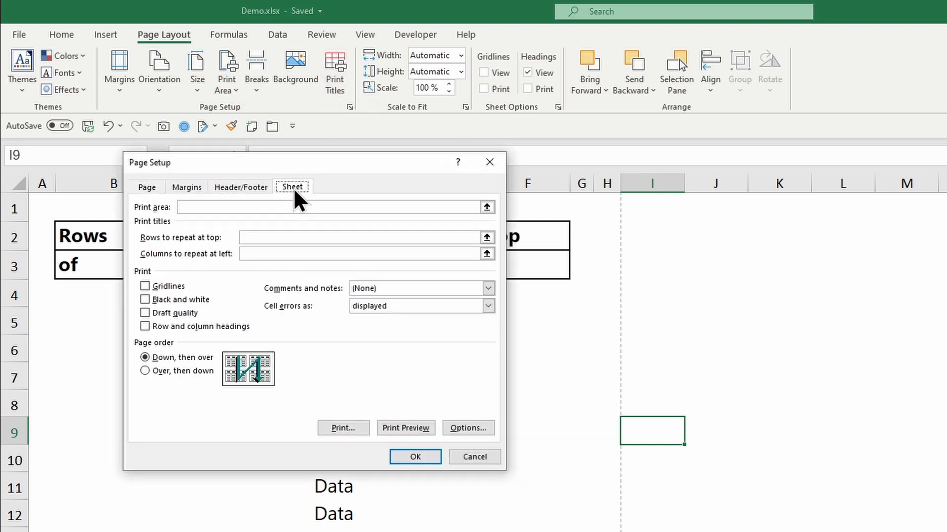
mouse_move(271, 237)
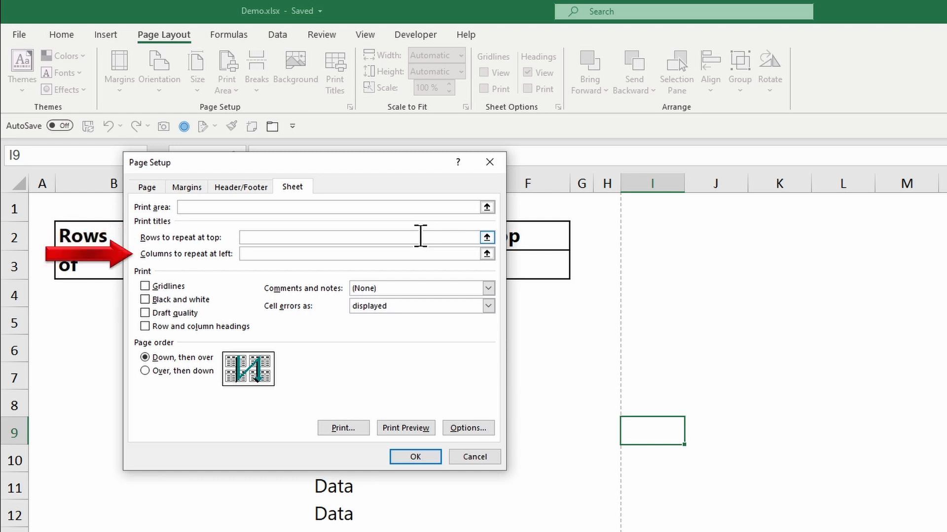
click(325, 237)
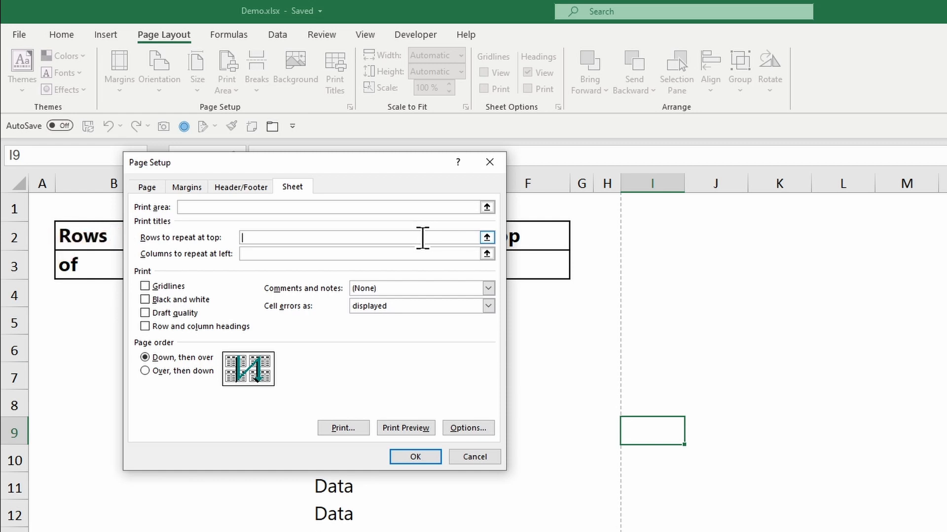
click(487, 236)
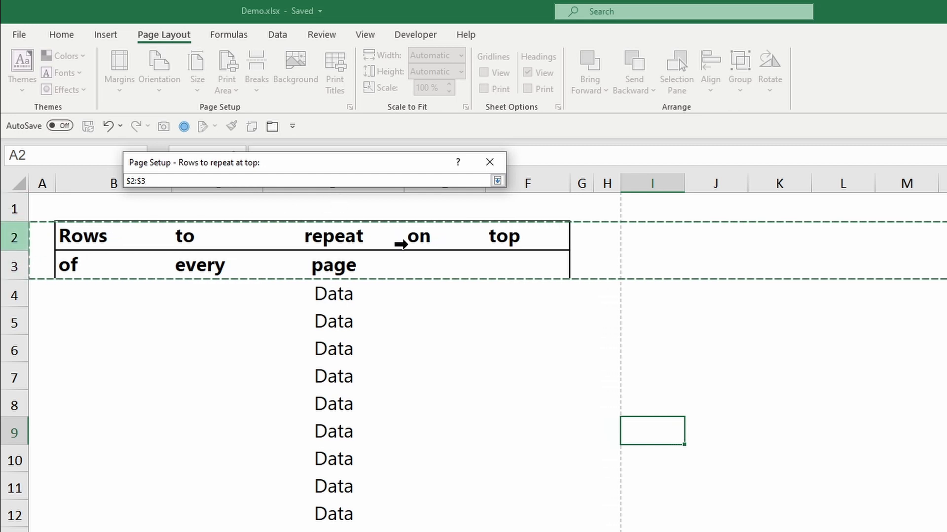
click(497, 180)
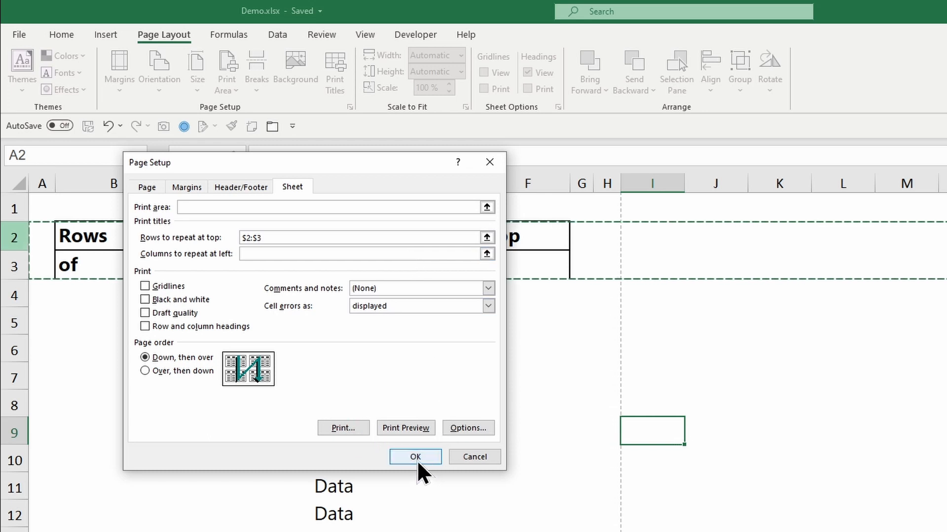
click(415, 457)
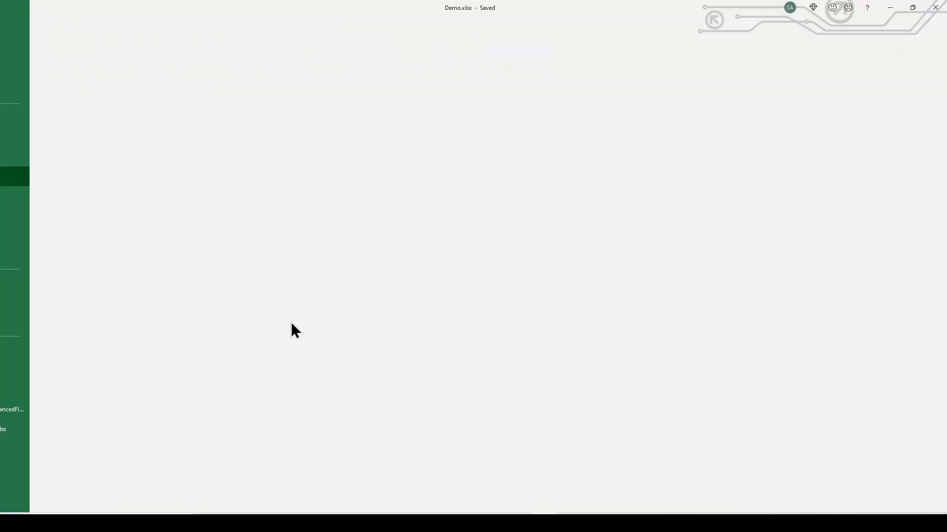
Confirm the title rows on printed page 2, then reopen Page Setup's print titles
click(27, 177)
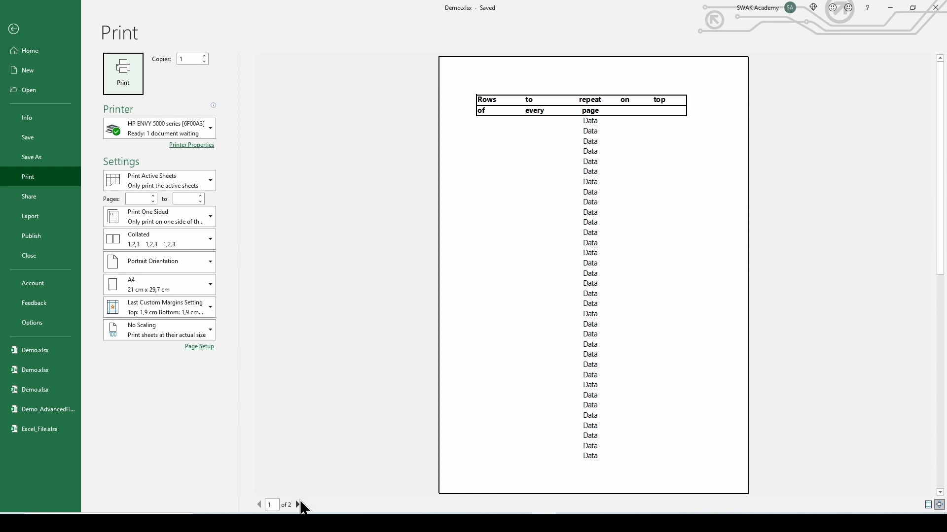
click(297, 504)
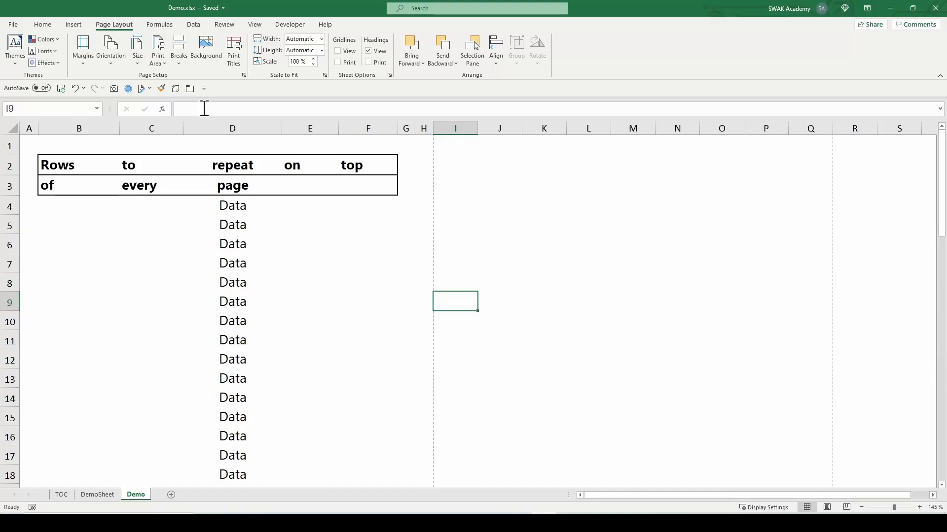
click(244, 75)
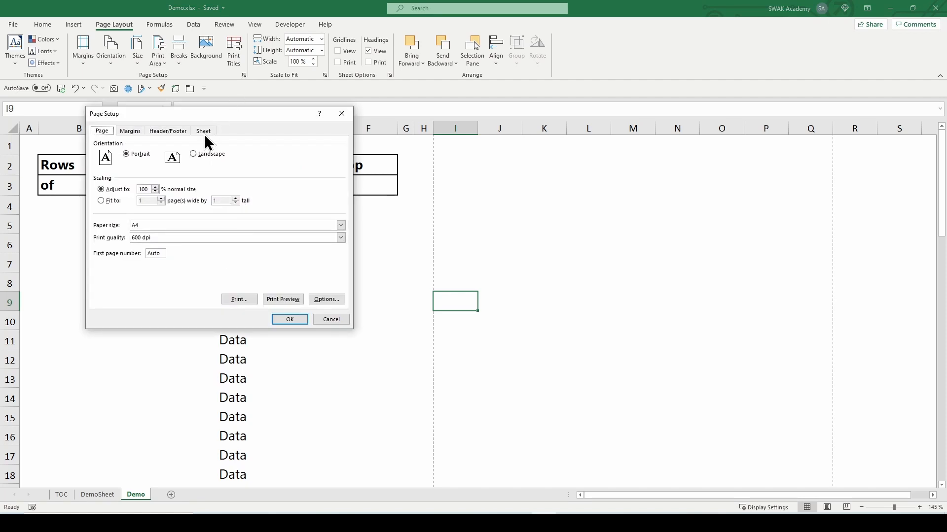
click(204, 131)
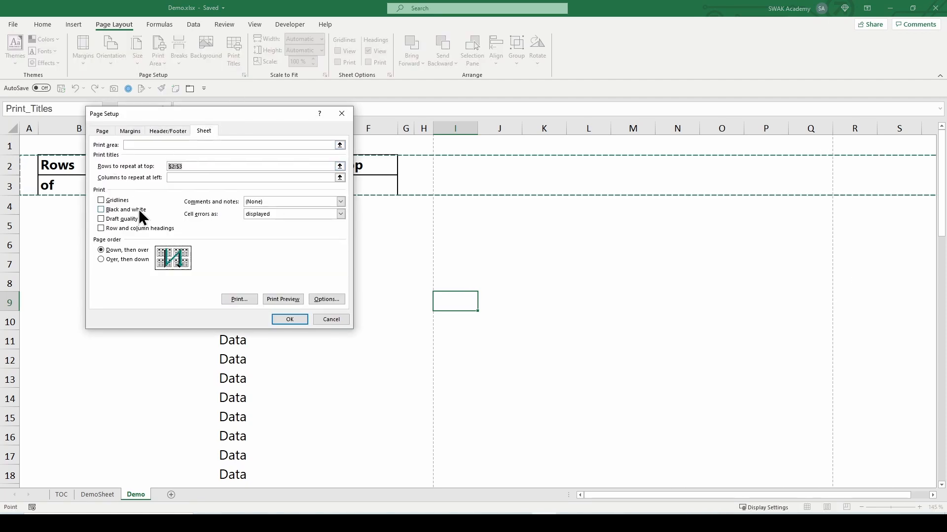